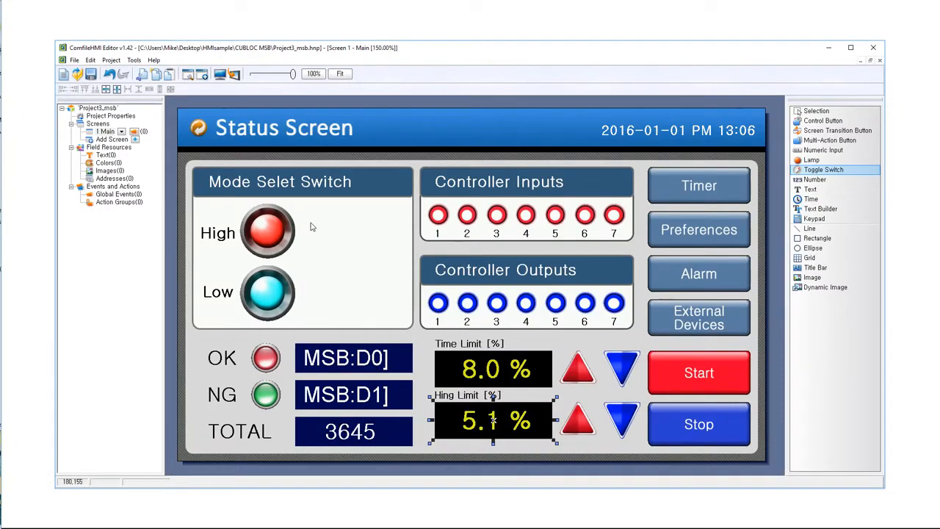
- Place a Toggle Switch beside the High and Low lamps using the rotary knob design preset
{"action": "left_click_drag", "start_coordinate": [306, 217], "coordinate": [394, 312]}
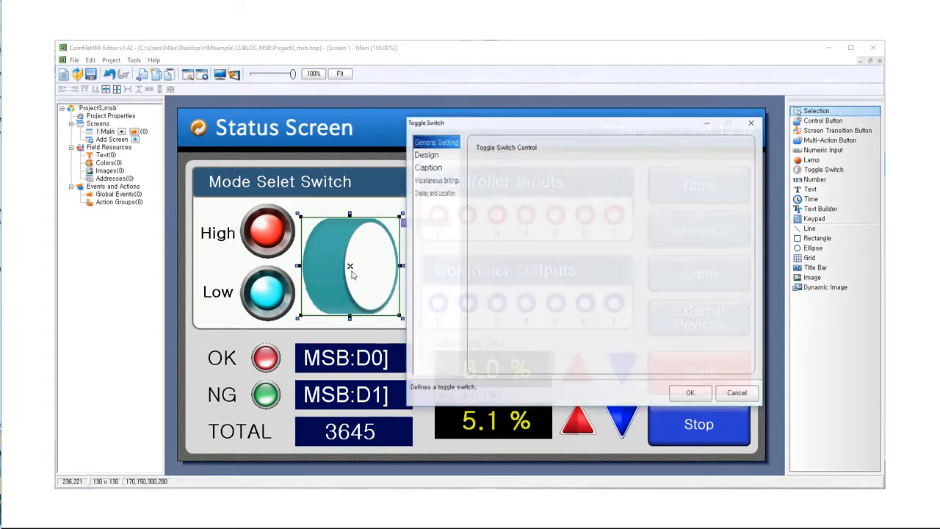
{"action": "left_click", "coordinate": [427, 154]}
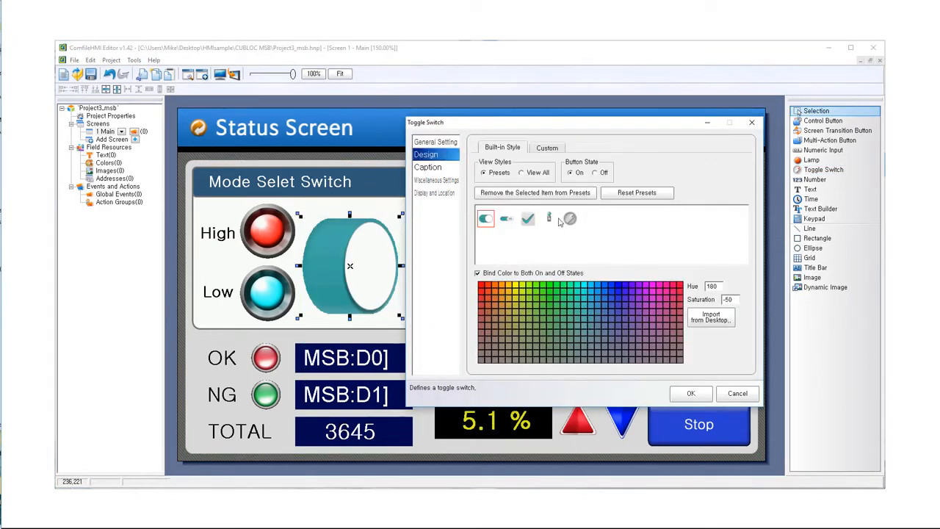
{"action": "left_click", "coordinate": [570, 217]}
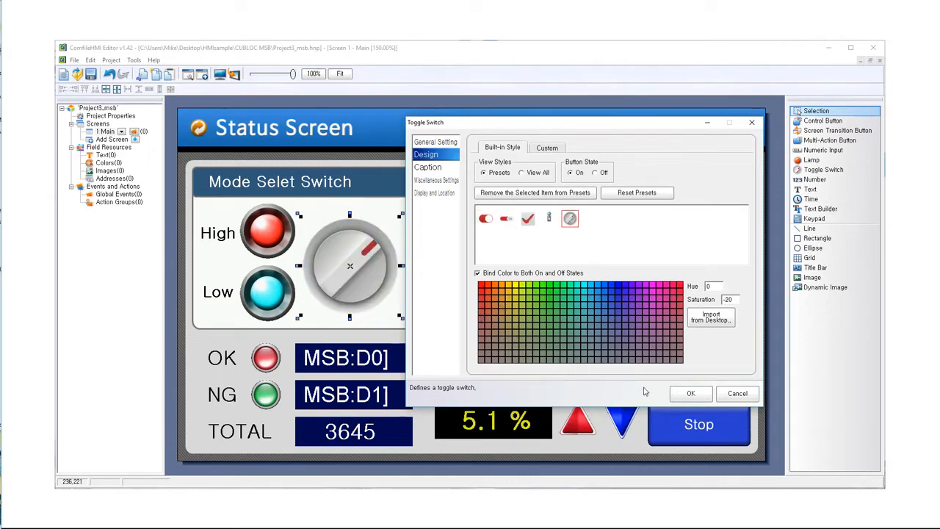
{"action": "left_click", "coordinate": [690, 394]}
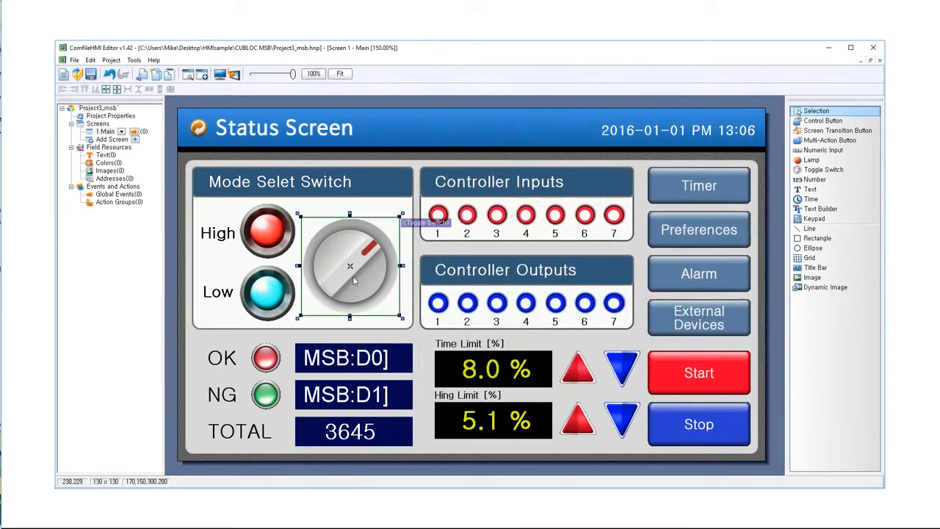
{"action": "double_click", "coordinate": [349, 264]}
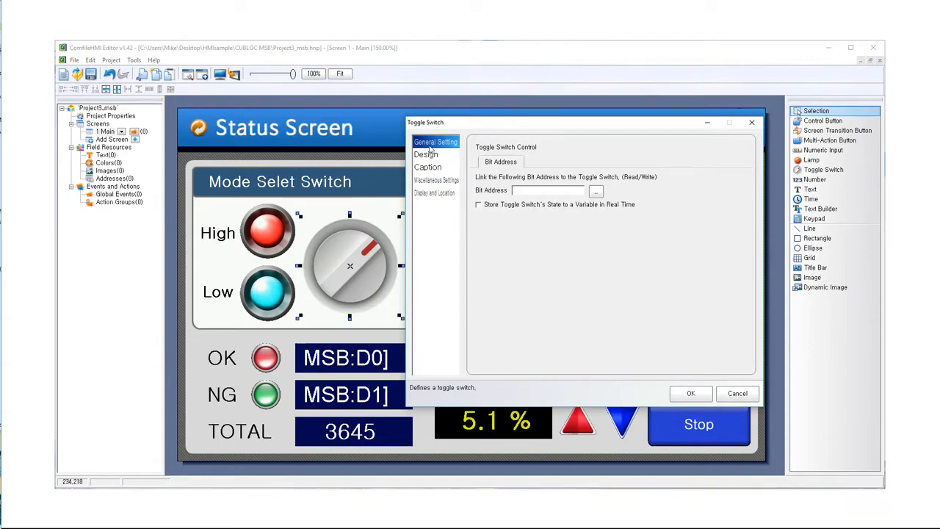
{"action": "left_click", "coordinate": [596, 191]}
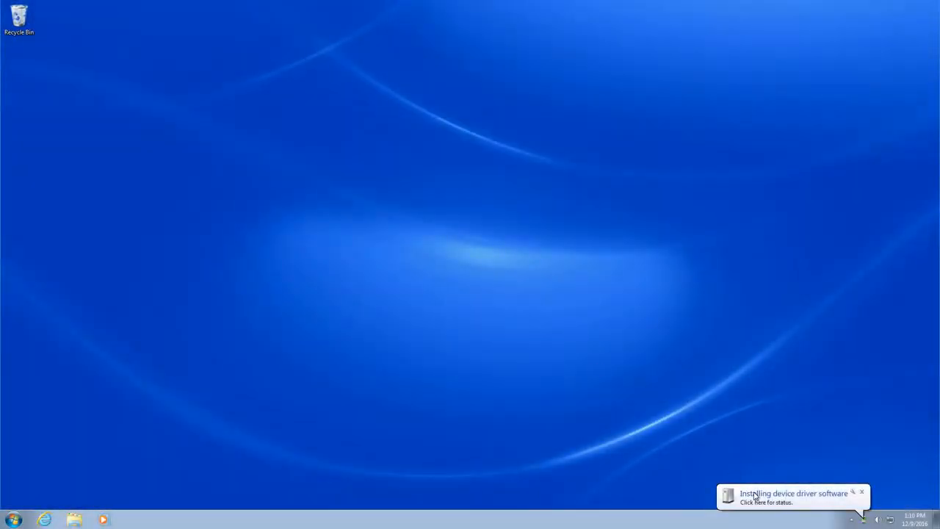
- Finish the Microsoft USB Sync driver install and accept the Windows Mobile Device Center license
{"action": "left_click", "coordinate": [788, 505]}
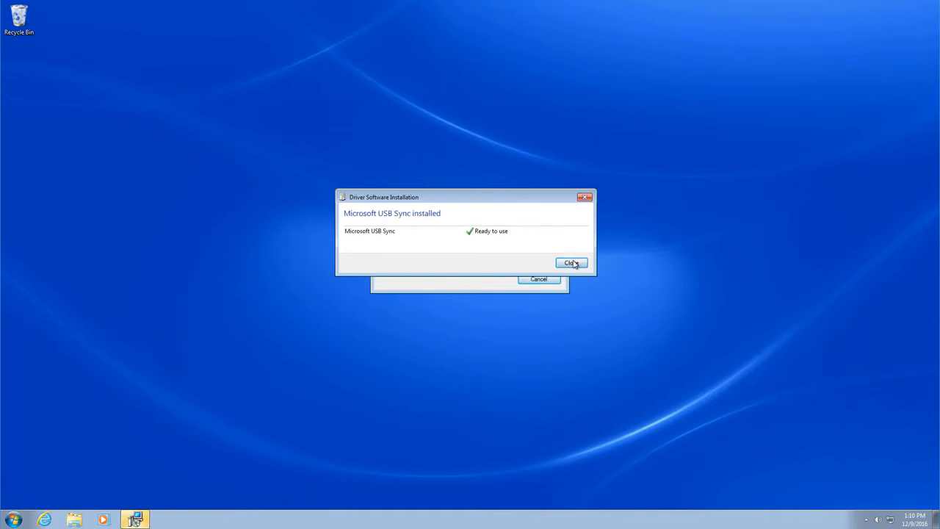
{"action": "left_click", "coordinate": [570, 261]}
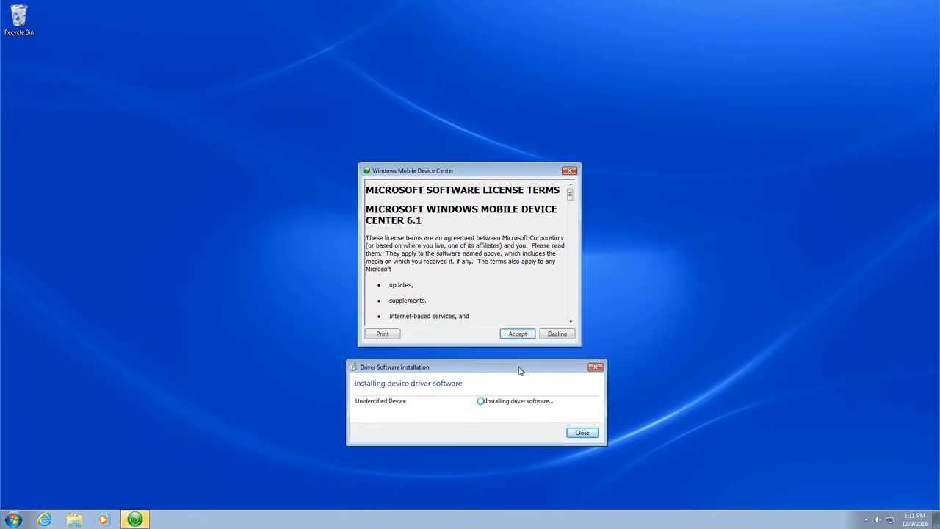
{"action": "left_click", "coordinate": [517, 334]}
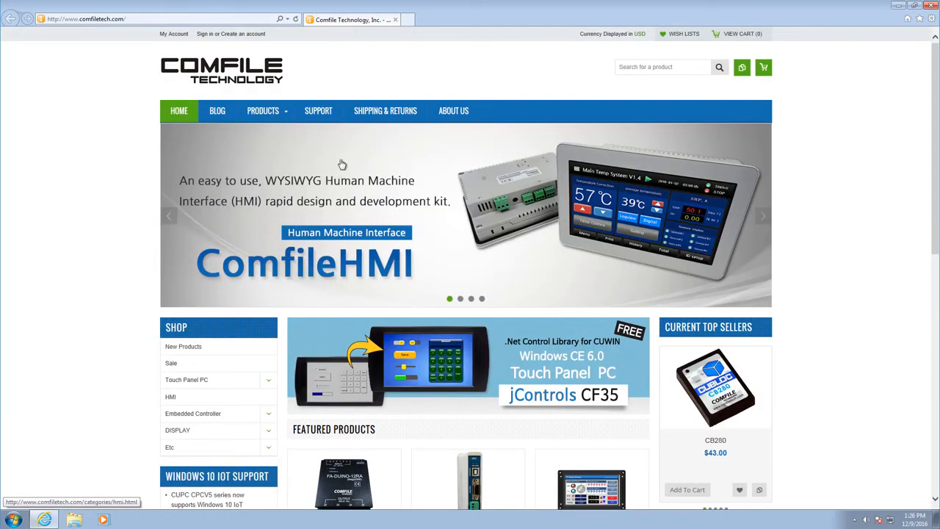
- Download the ComfileHMI Editor installer from the Comfile SUPPORT page and save it to the Desktop
{"action": "left_click", "coordinate": [317, 110]}
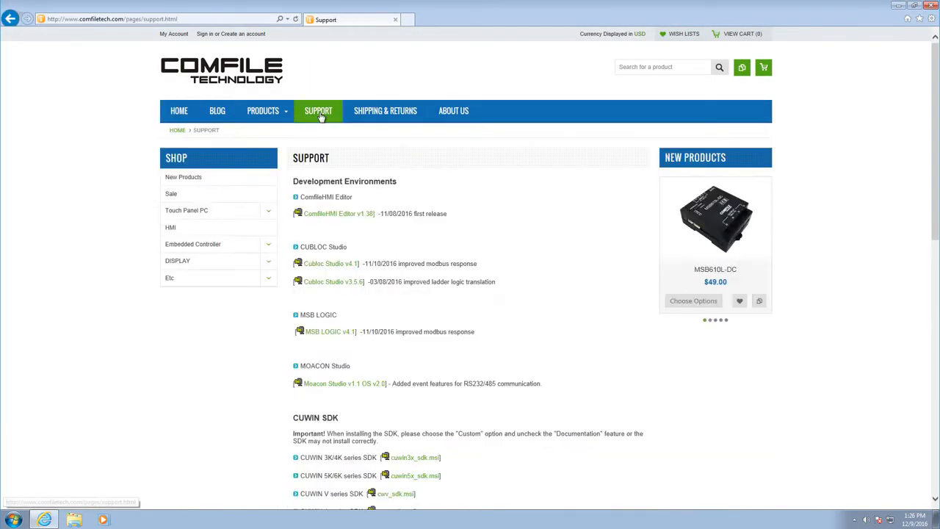
{"action": "left_click", "coordinate": [332, 213]}
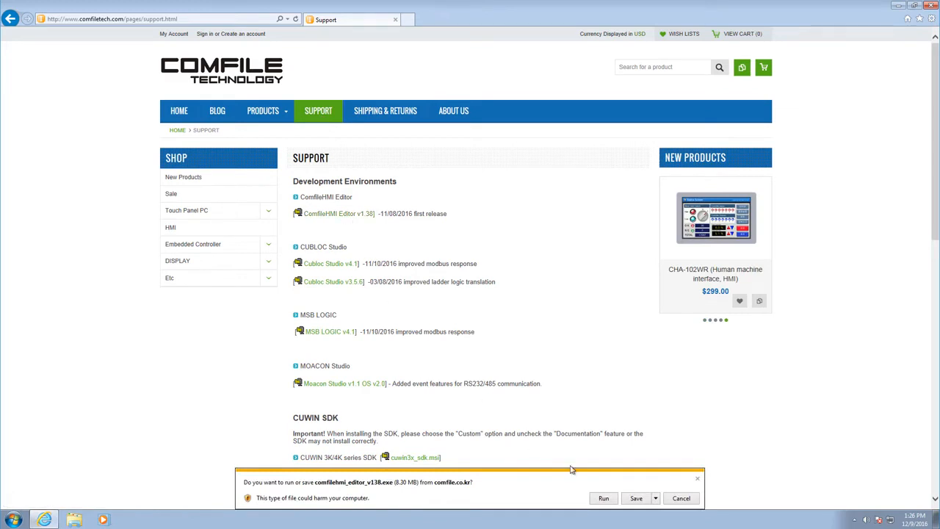
{"action": "left_click", "coordinate": [654, 498]}
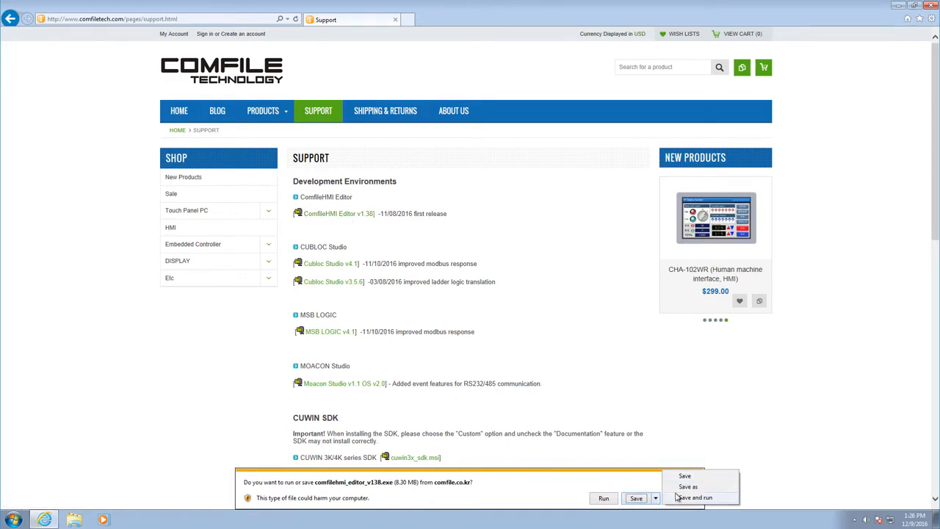
{"action": "left_click", "coordinate": [689, 488]}
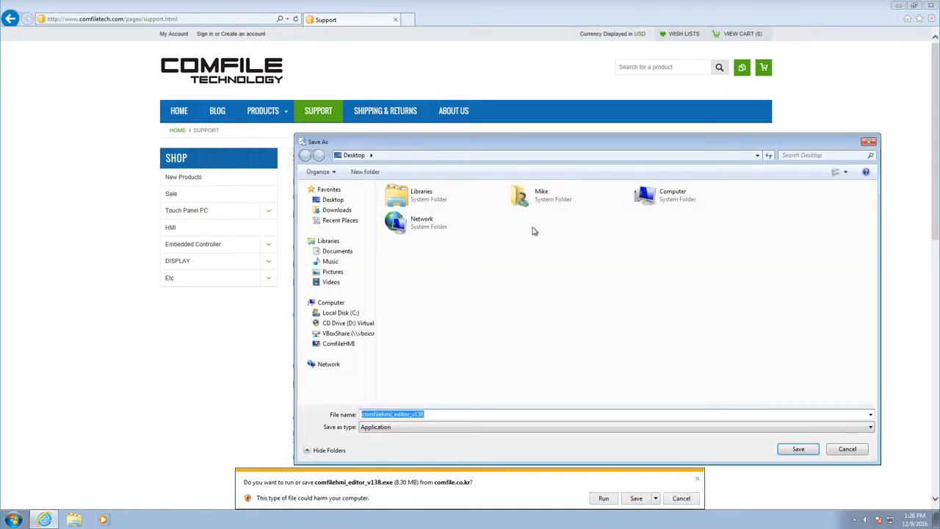
{"action": "left_click", "coordinate": [848, 449]}
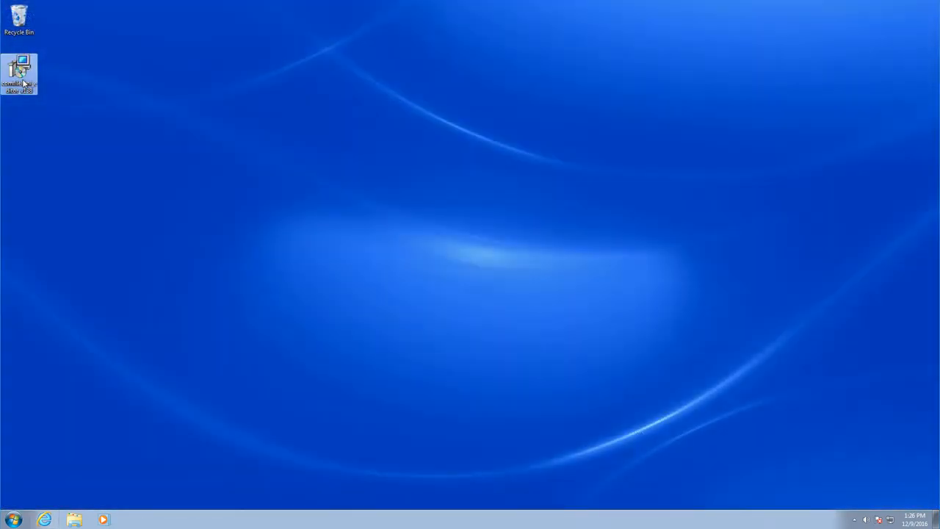
- Run the downloaded ComfileHMI Editor installer from the desktop, allowing the unverified publisher
{"action": "double_click", "coordinate": [20, 66]}
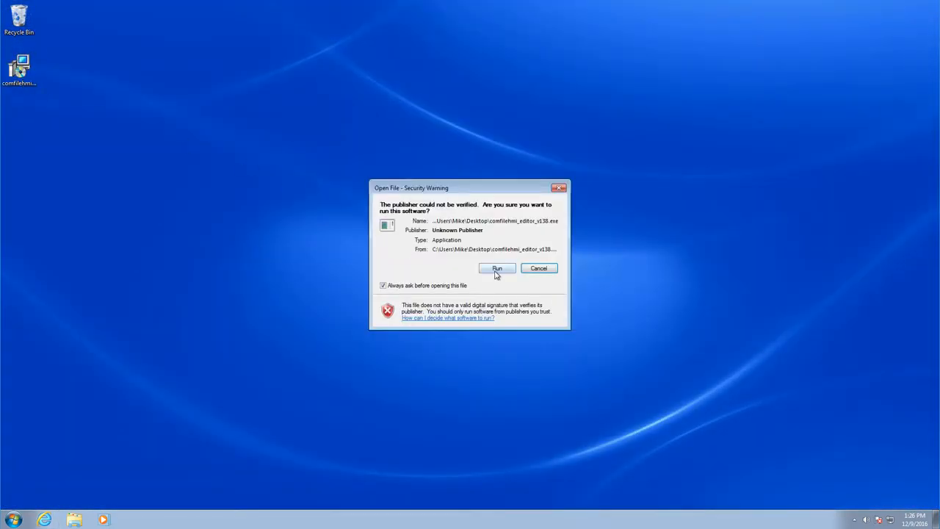
{"action": "left_click", "coordinate": [496, 267]}
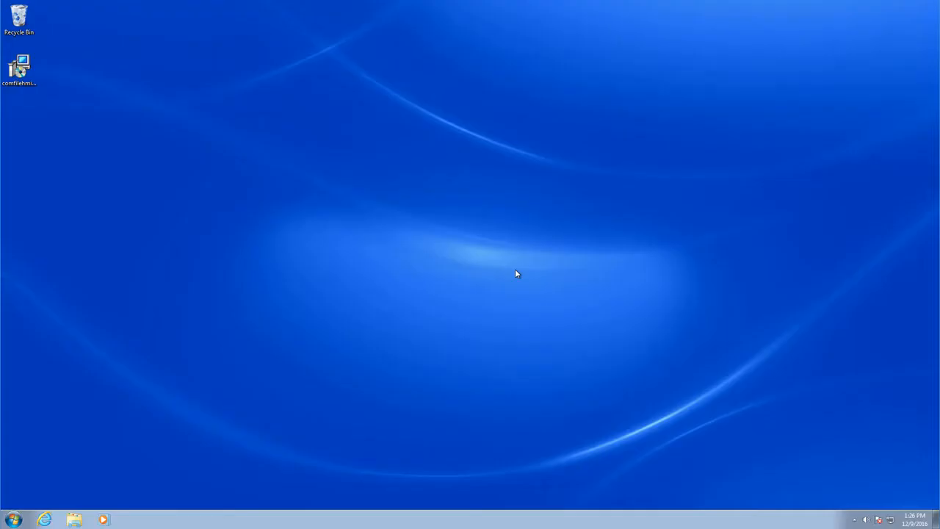
{"action": "double_click", "coordinate": [19, 66]}
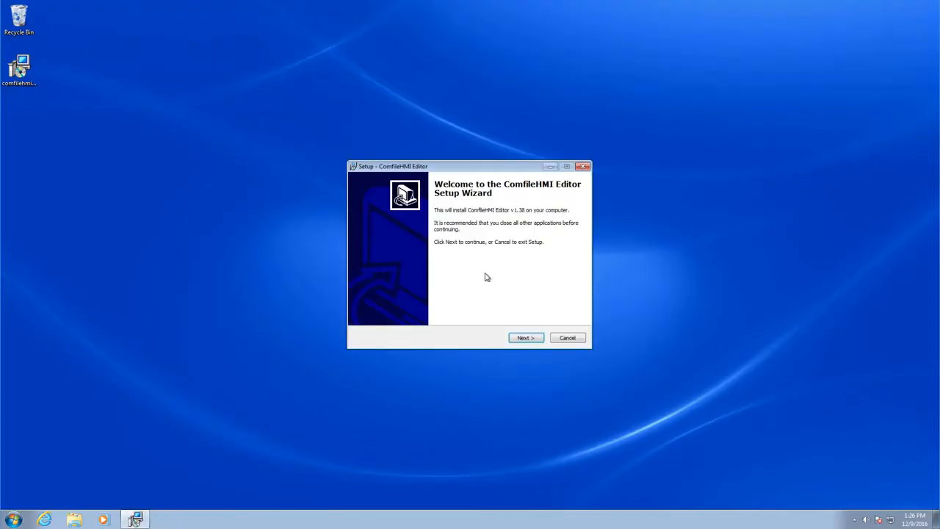
- Install with the default folder and desktop icon, then finish setup with Run ComfileHMI Editor checked
{"action": "left_click", "coordinate": [526, 337]}
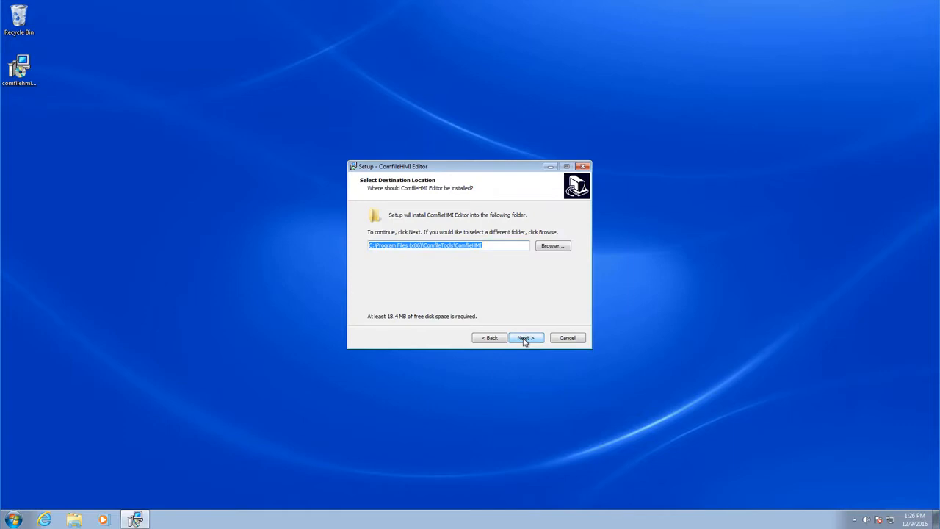
{"action": "left_click", "coordinate": [526, 336]}
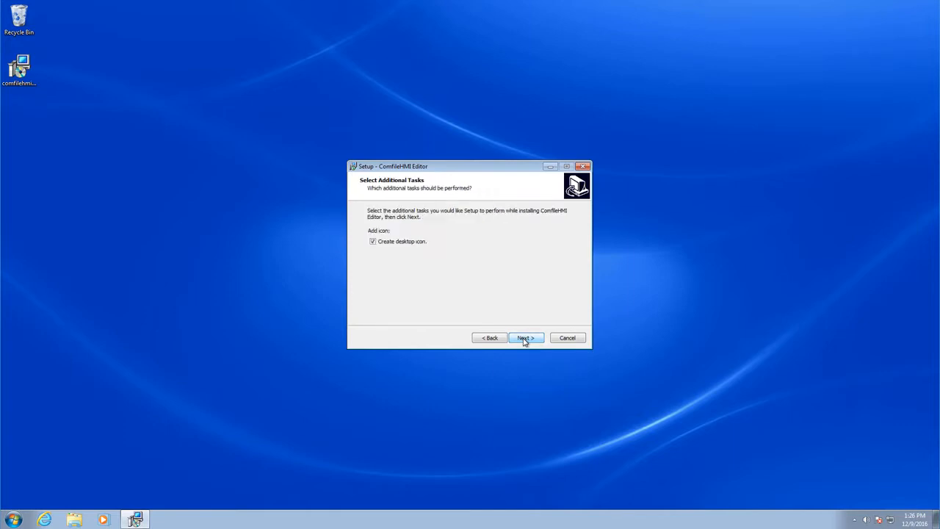
{"action": "left_click", "coordinate": [526, 337]}
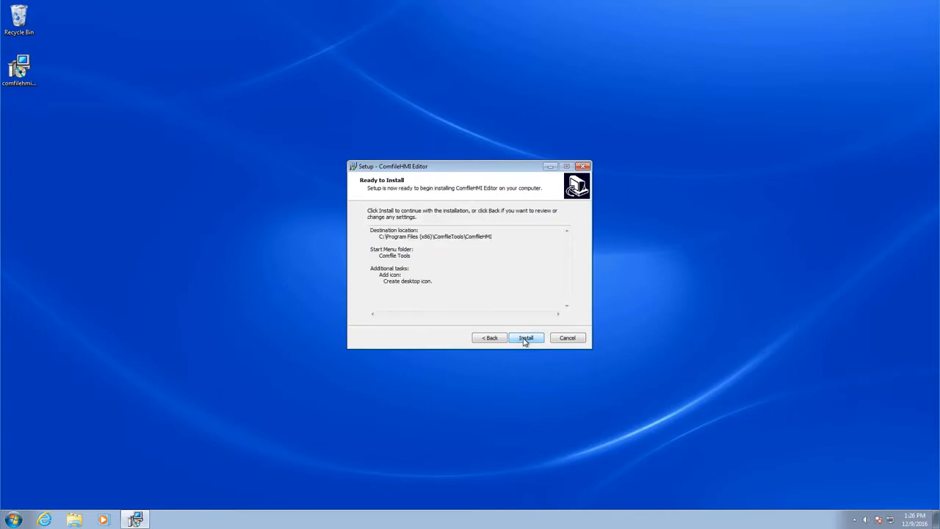
{"action": "left_click", "coordinate": [525, 338]}
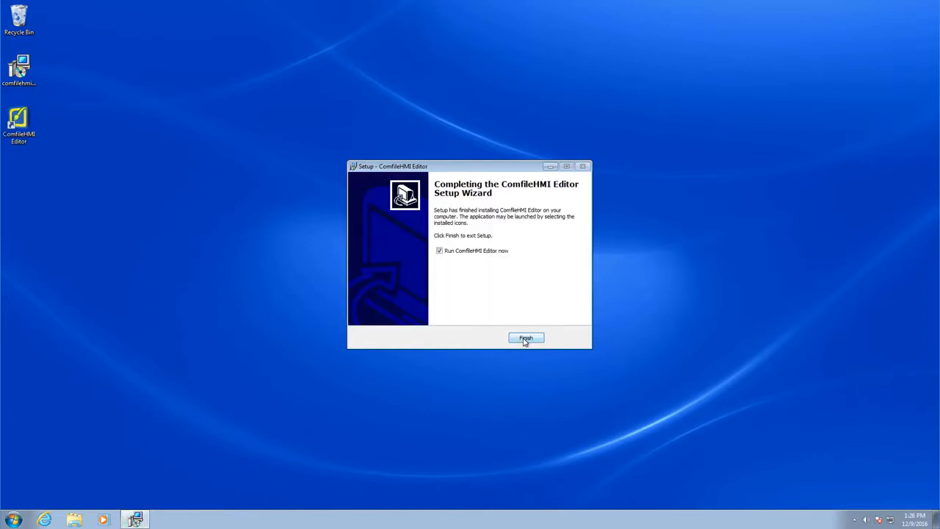
{"action": "left_click", "coordinate": [526, 338]}
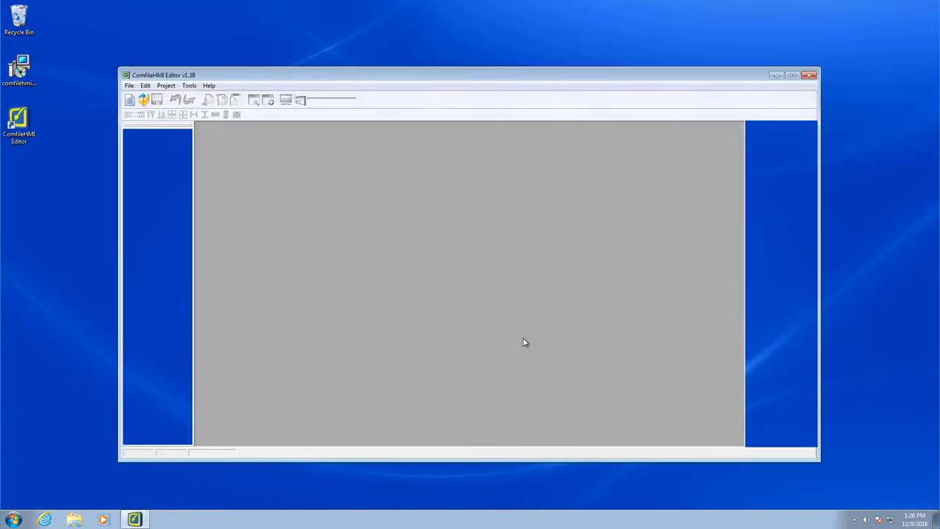